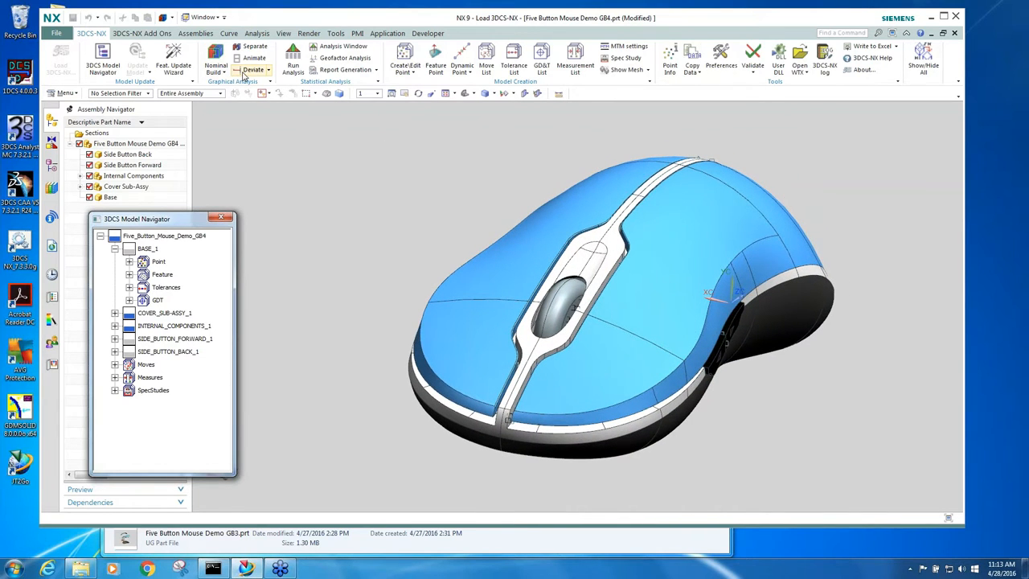
pyautogui.click(254, 71)
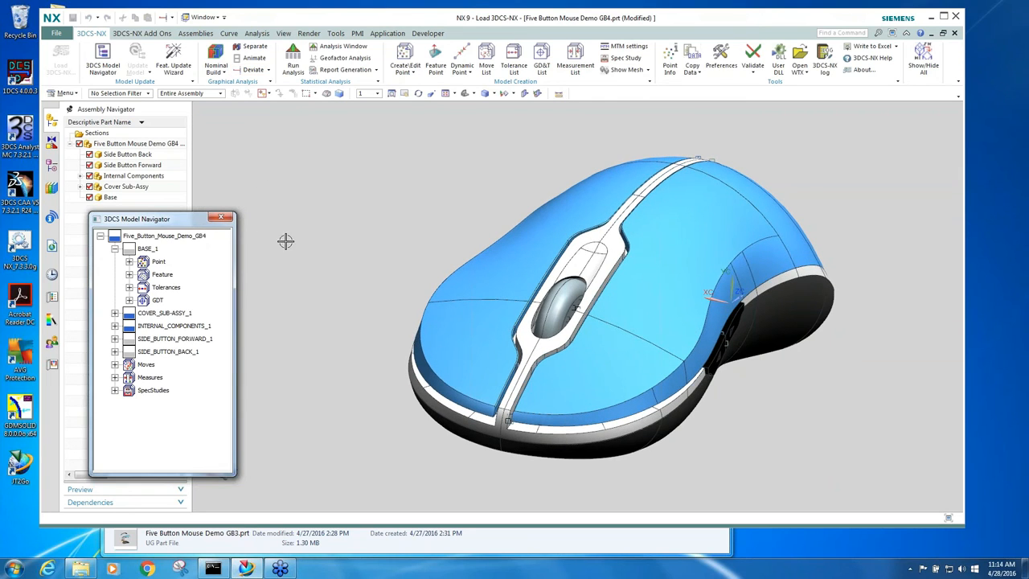
pyautogui.moveTo(249, 248)
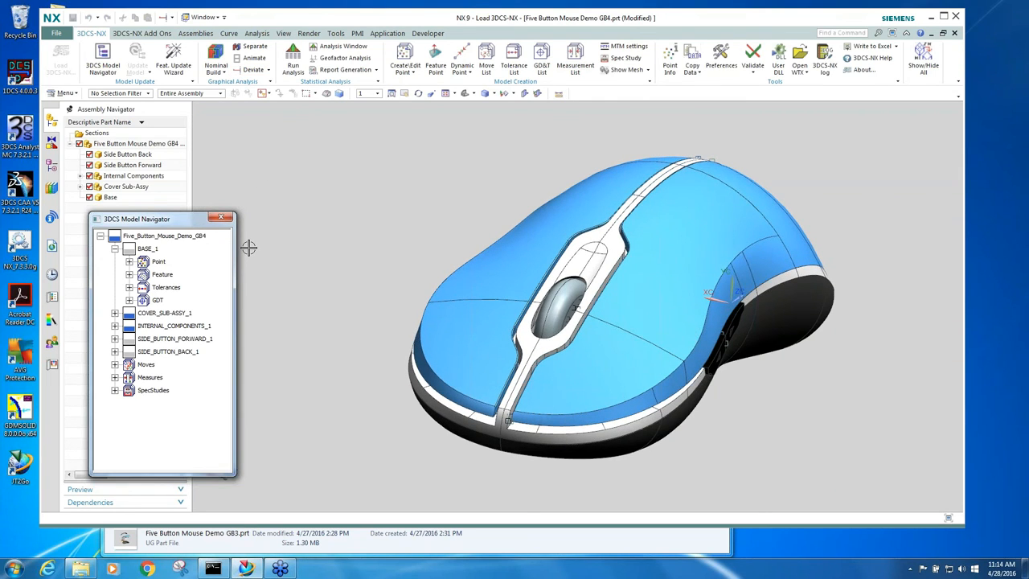